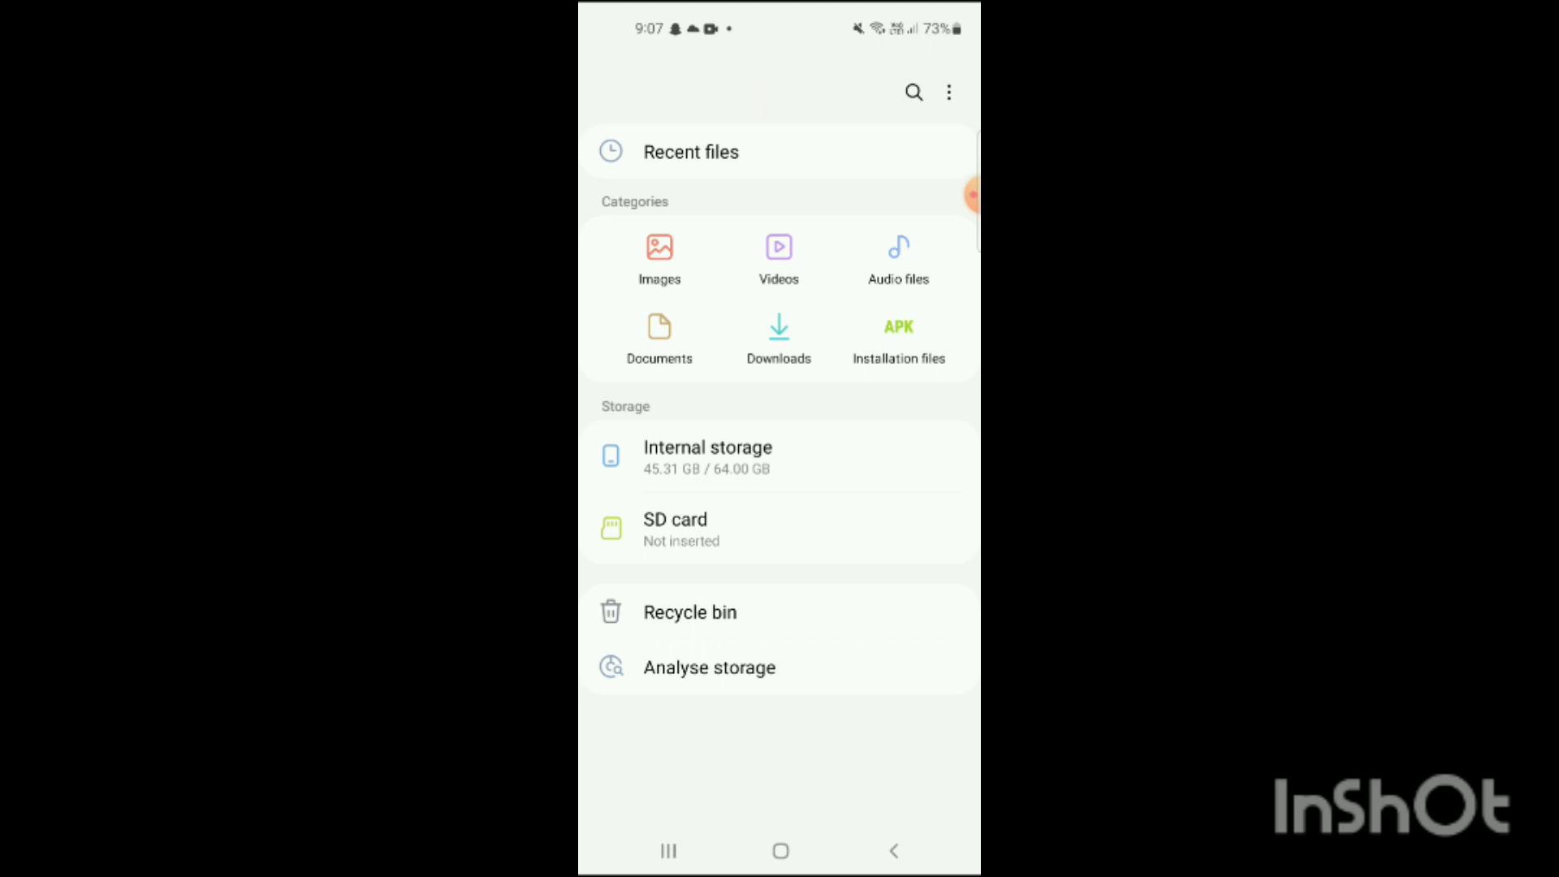
Show the Installation files category listing the single Click_me_to_install APK from 23 Jun 2022.
left_click(708, 458)
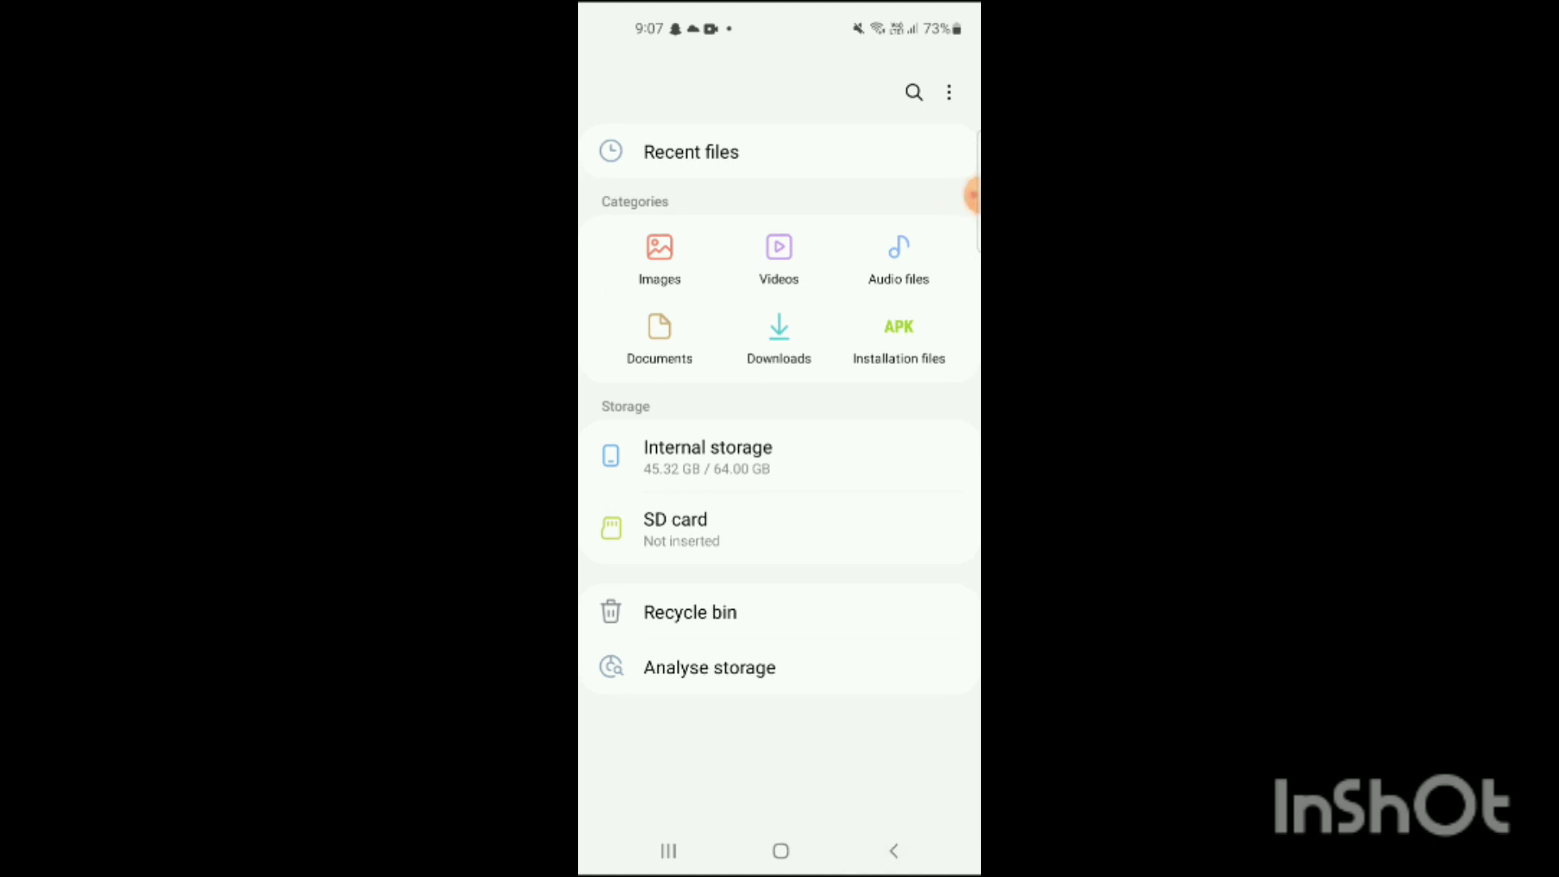
left_click(896, 338)
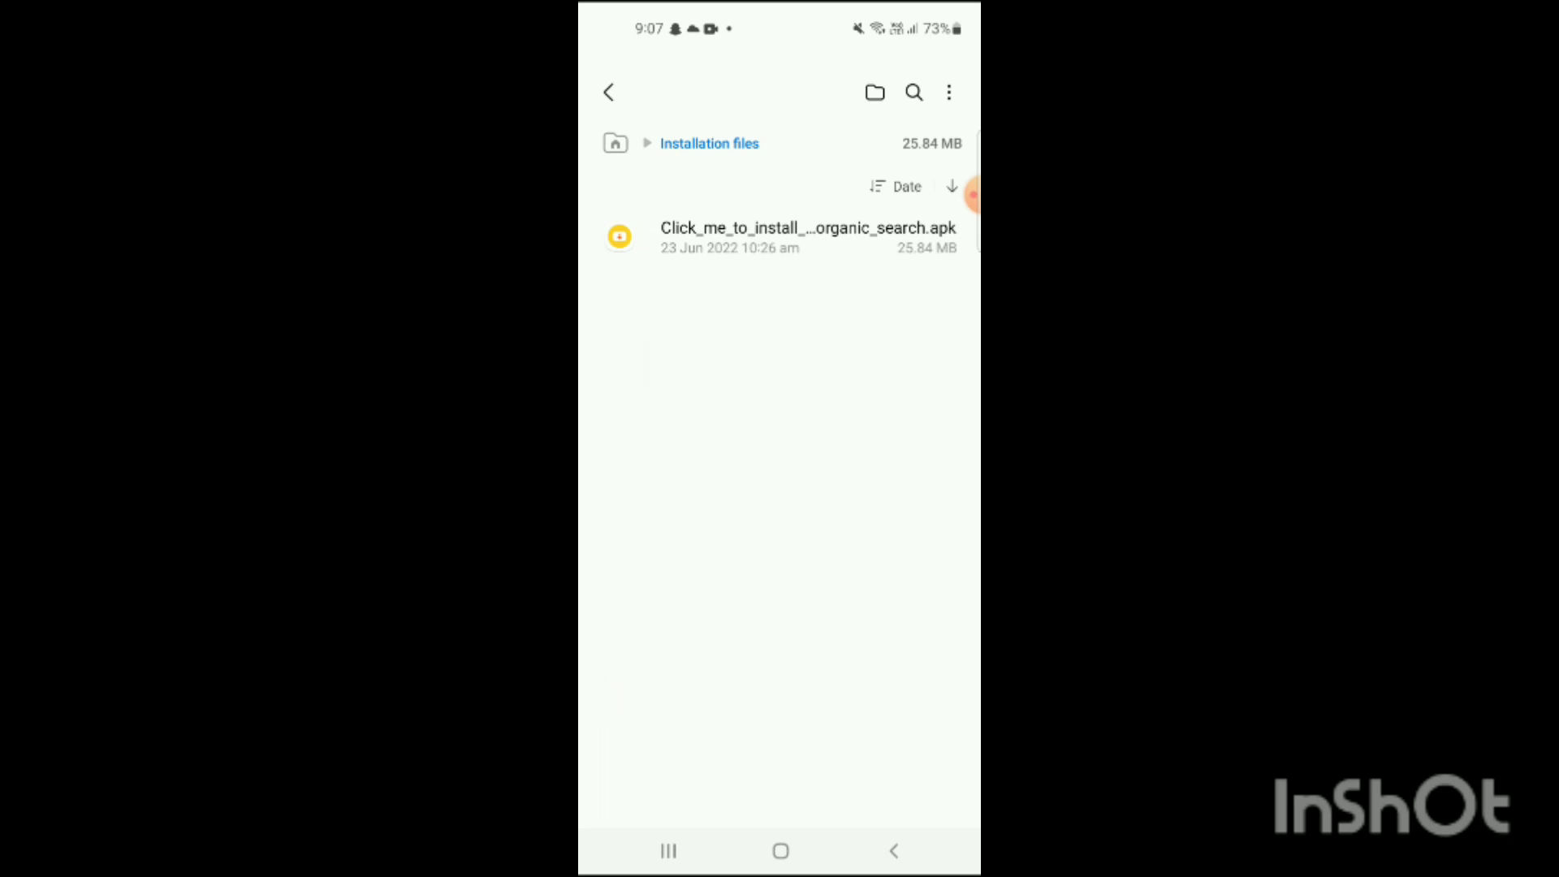
Launch the Click_me_to_install APK, bringing up the Snaptube prompt blocked by the unknown-source warning.
left_click(807, 238)
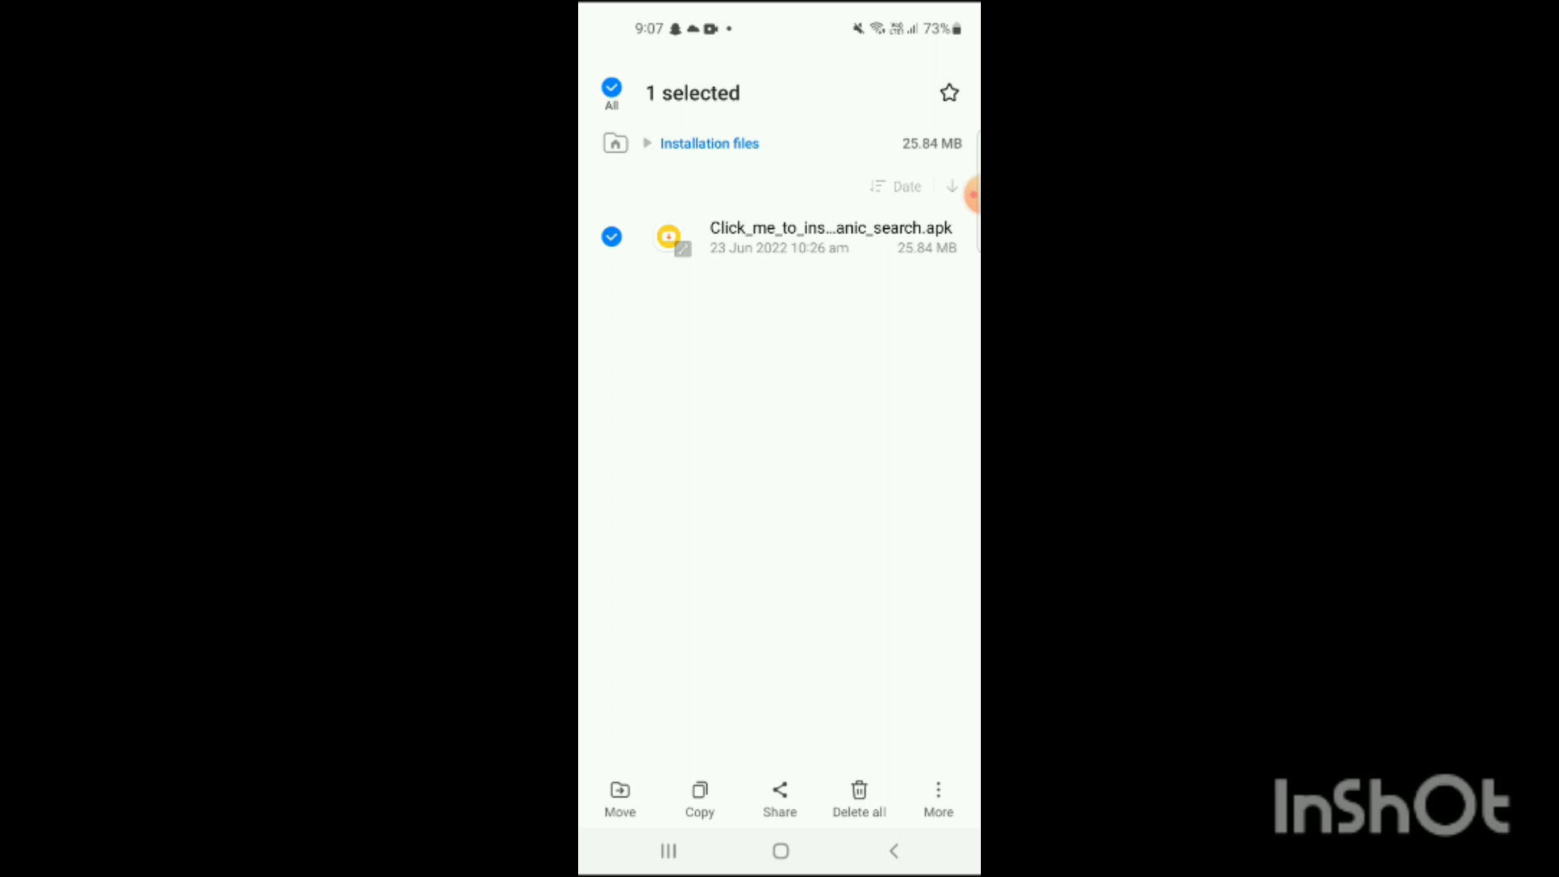
left_click(612, 235)
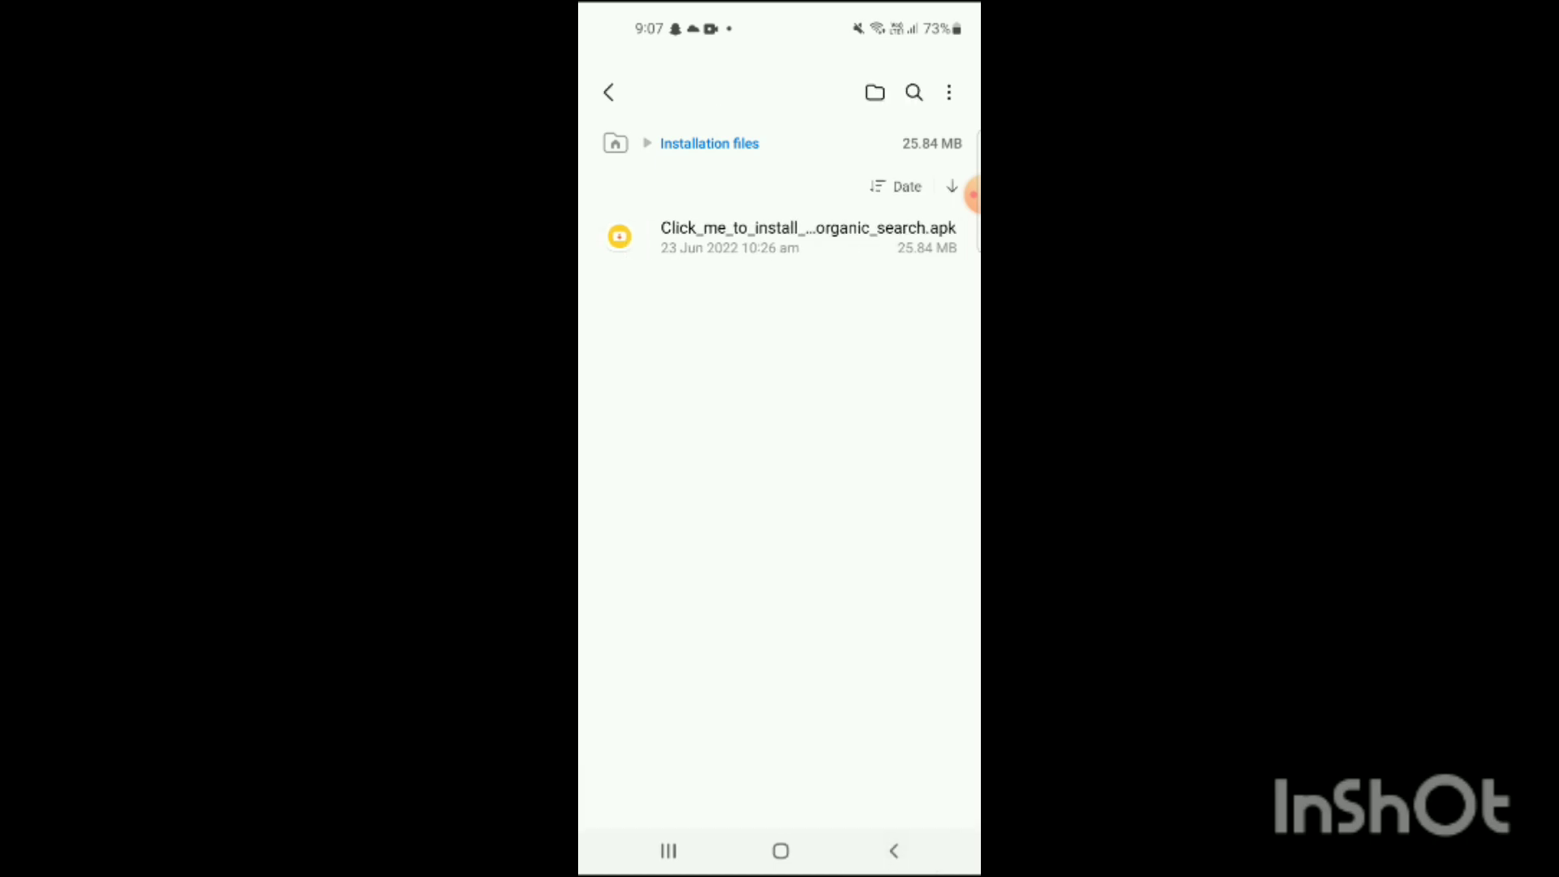
left_click(807, 237)
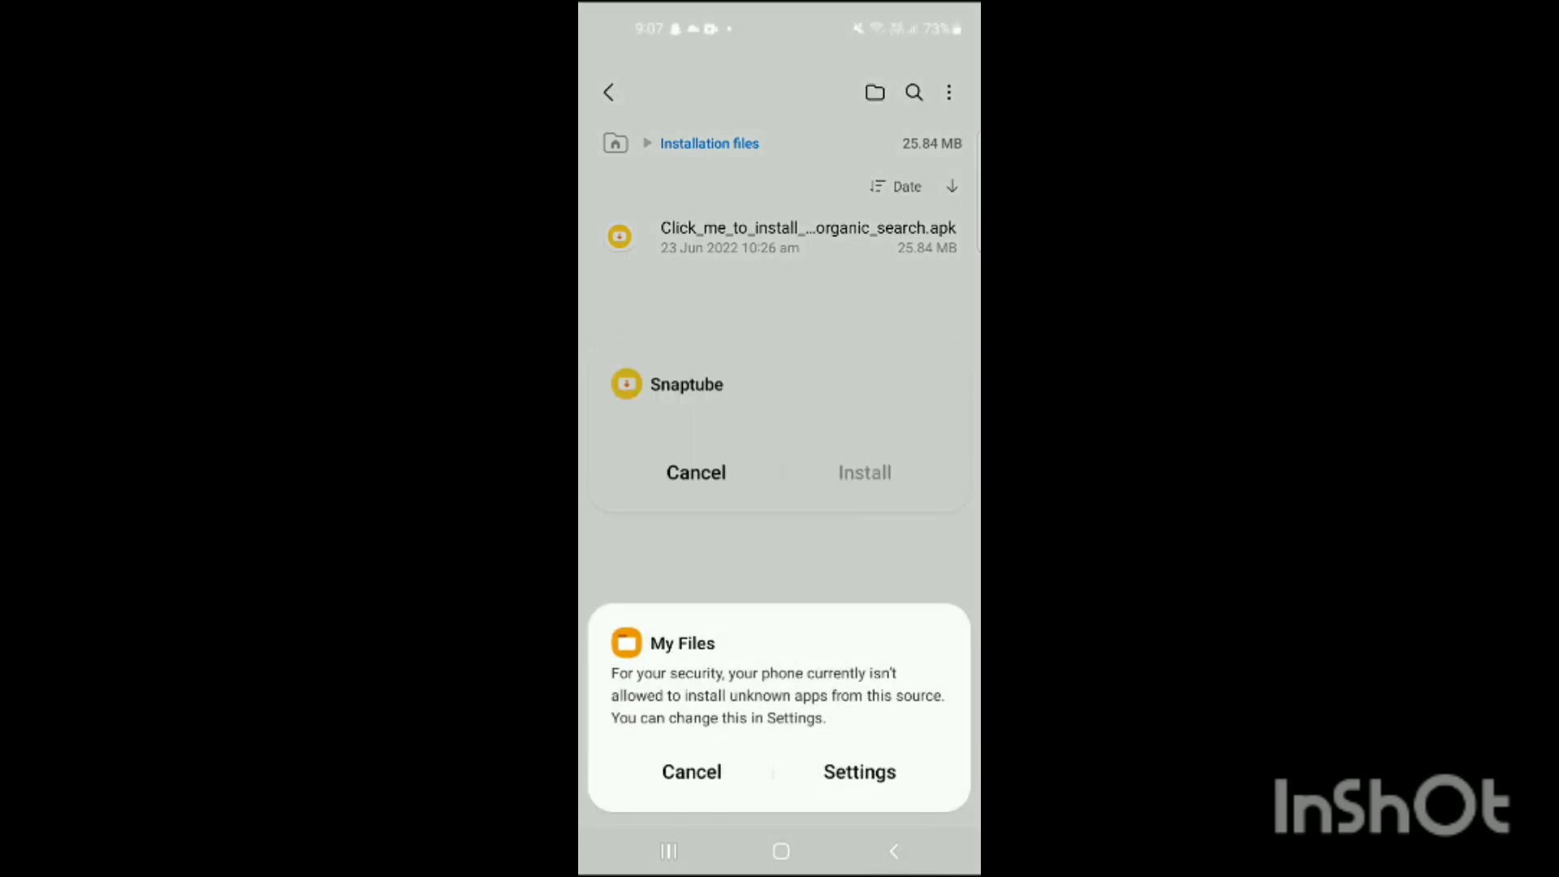